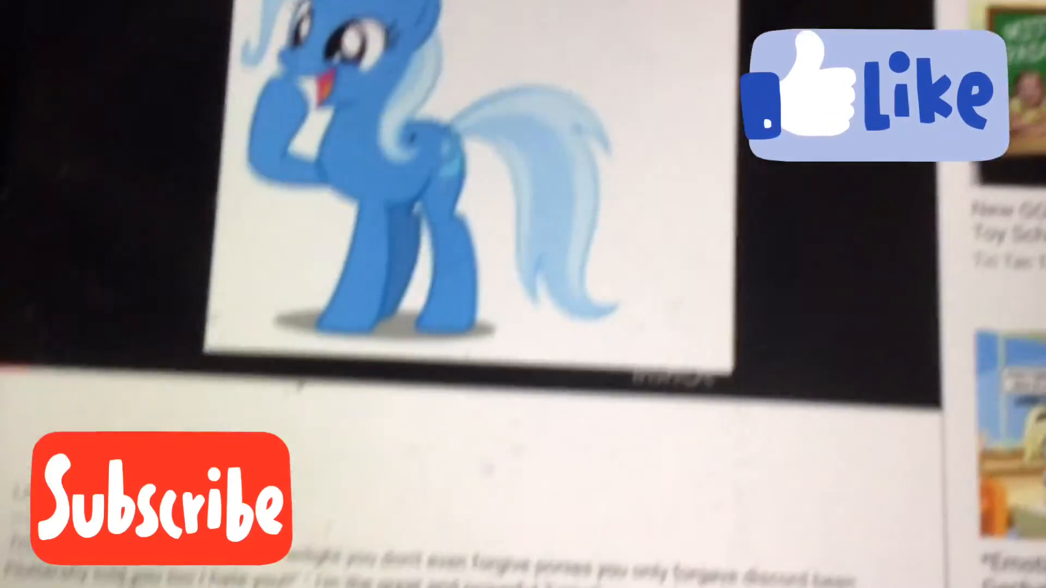
scroll("down", 3)
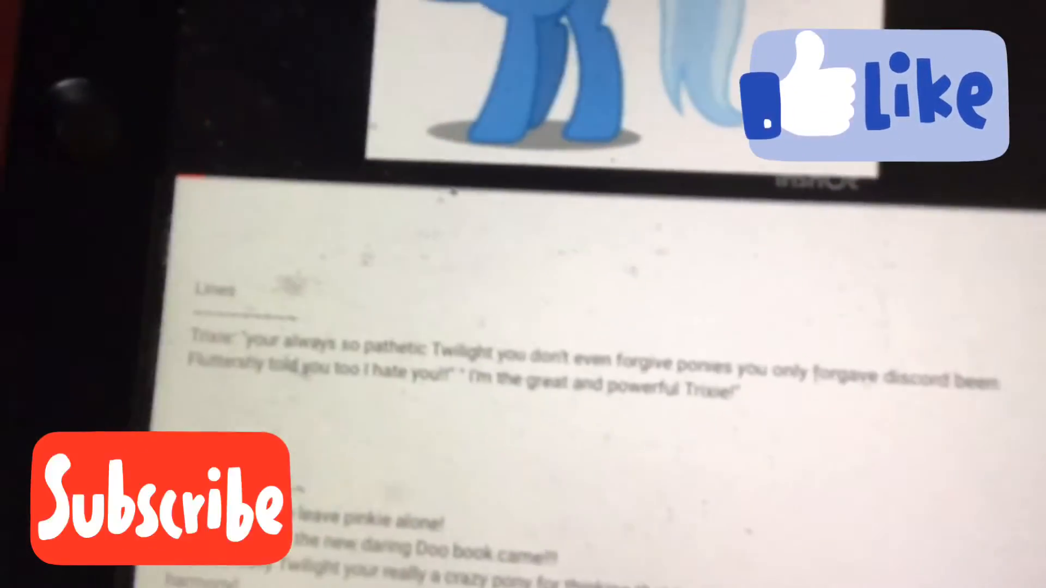